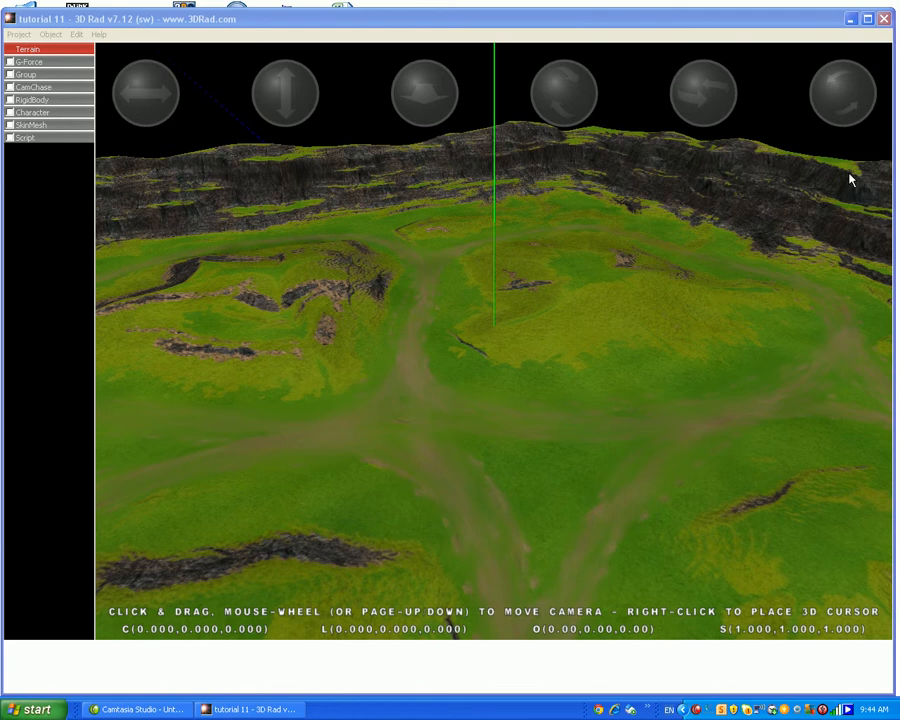
mouse_move(820, 197)
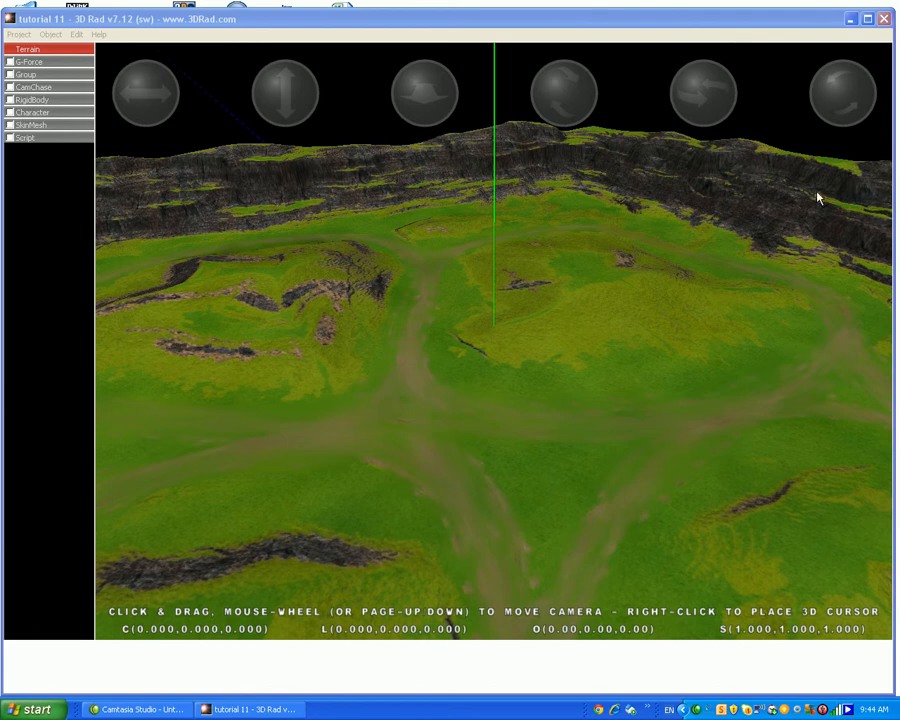
mouse_move(143, 97)
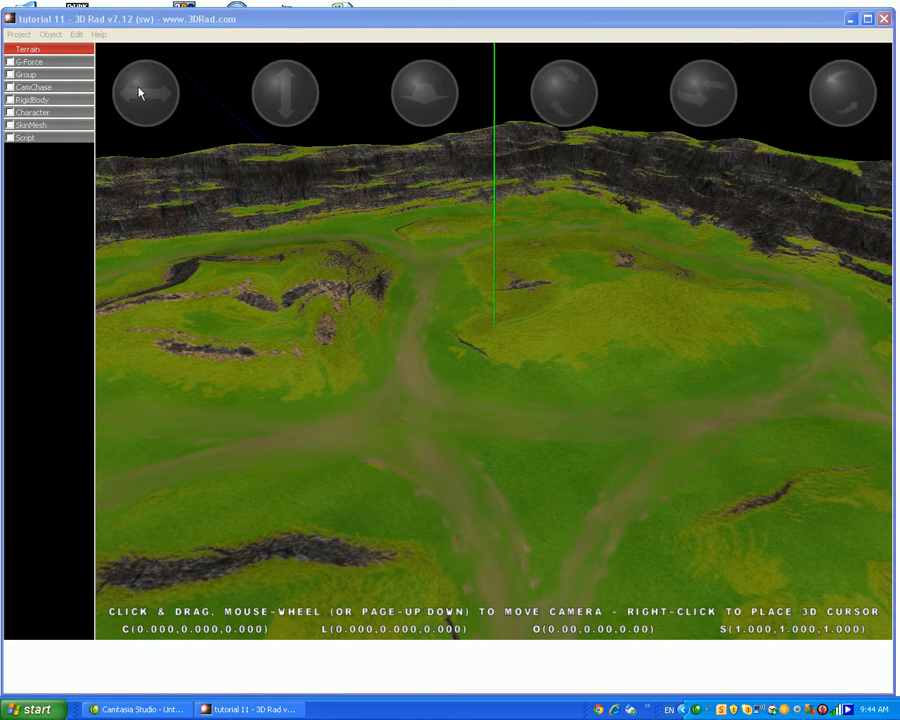
Link the Group object to the CamChase and RigidBody objects.
left_click(11, 100)
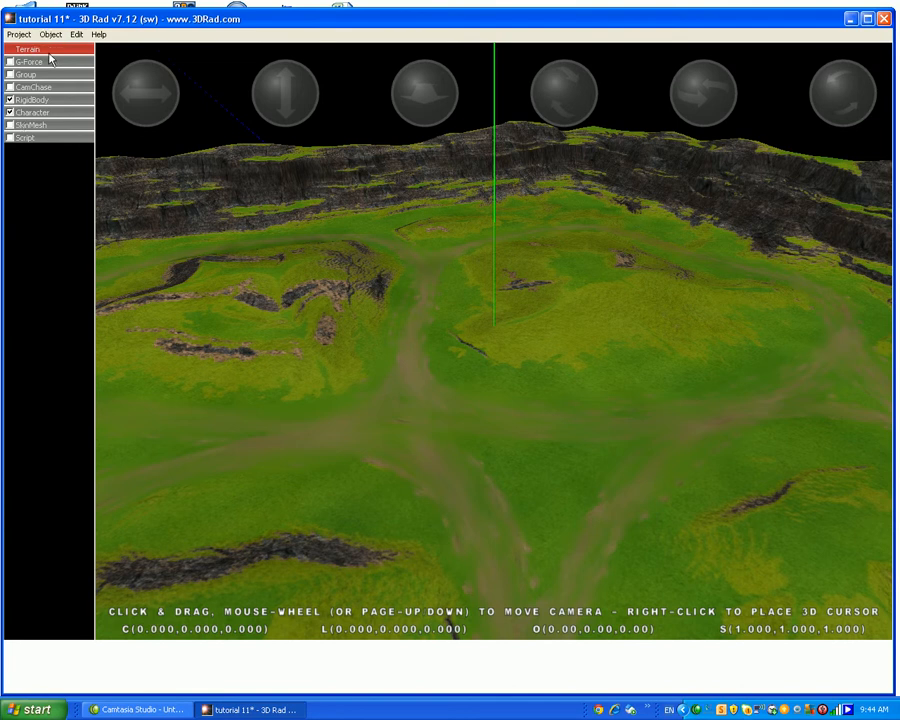
mouse_move(58, 78)
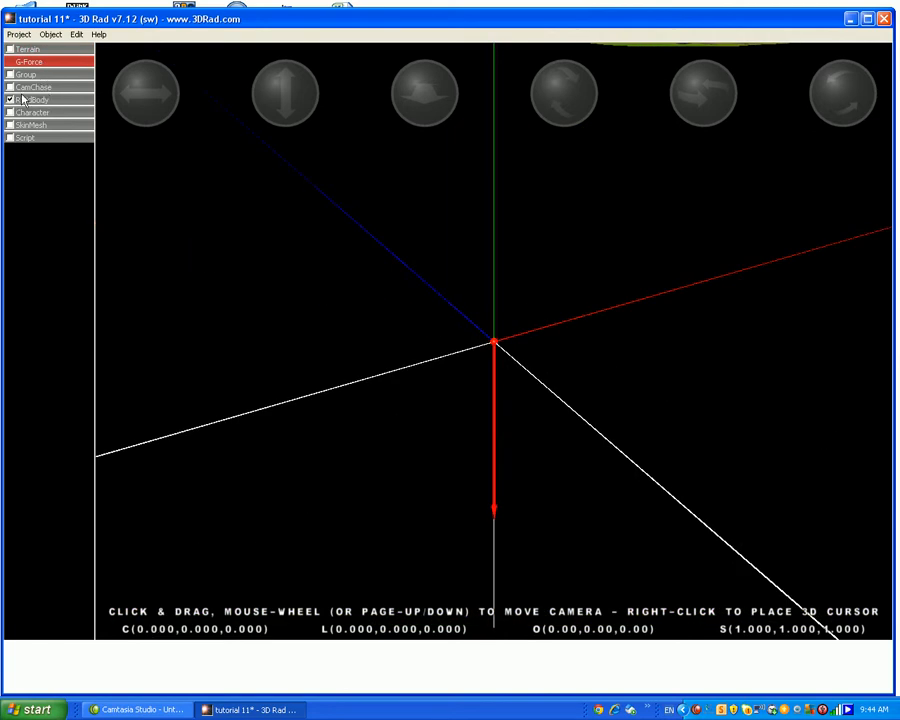
mouse_move(40, 78)
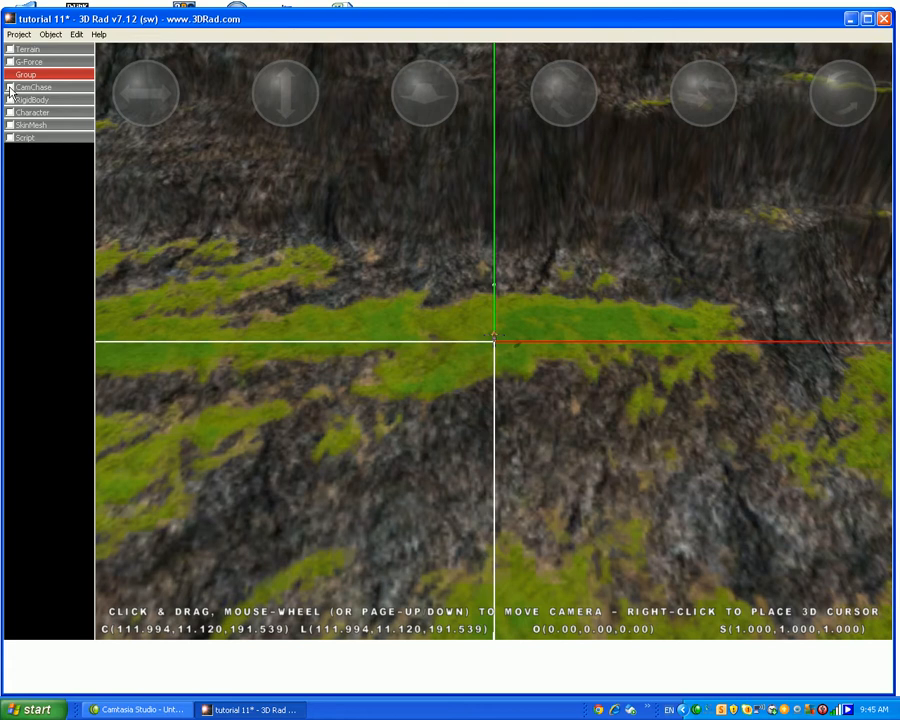
left_click(8, 88)
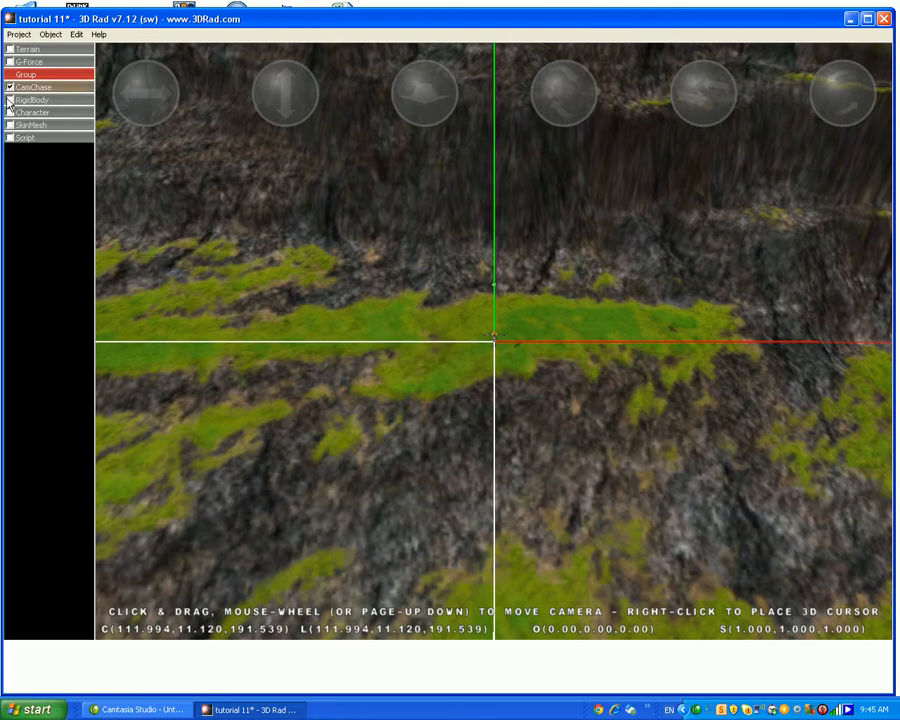
left_click(8, 104)
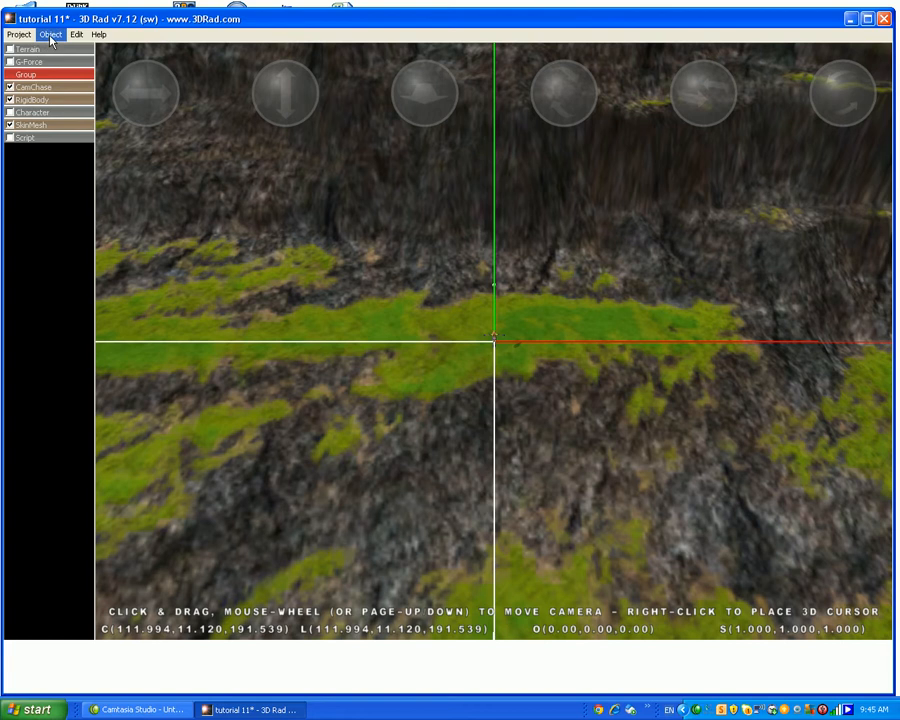
left_click(35, 101)
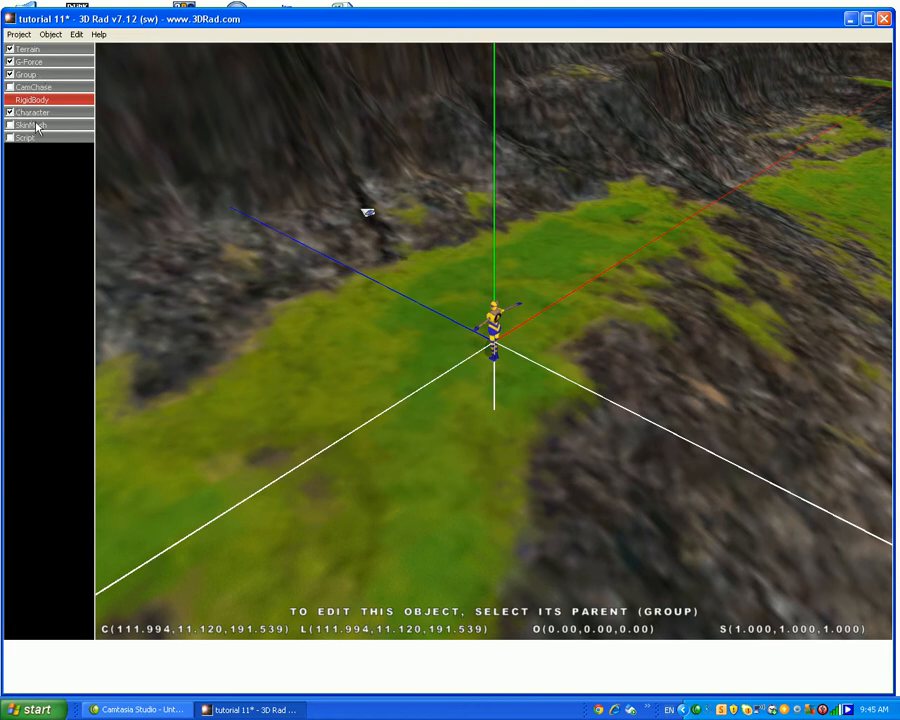
Check the links on Character and another object, then return to the terrain.
left_click(33, 112)
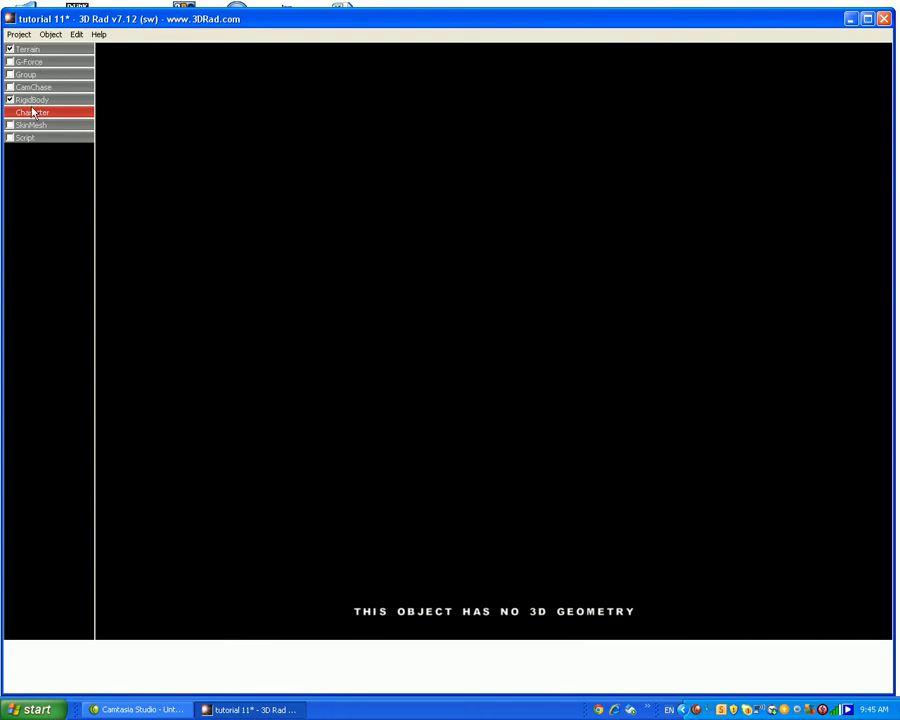
left_click(33, 139)
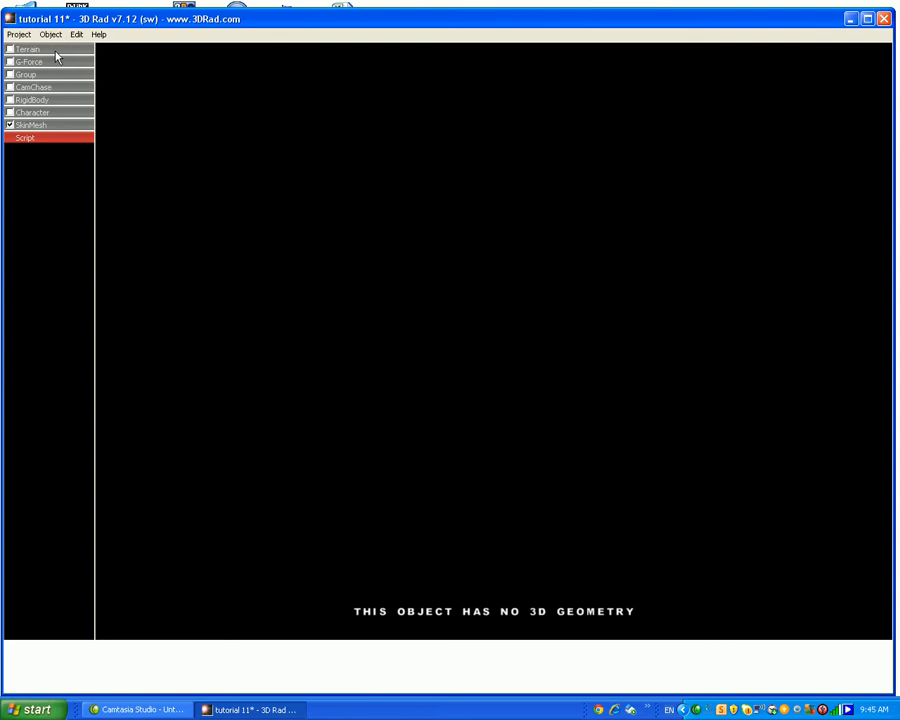
left_click(30, 50)
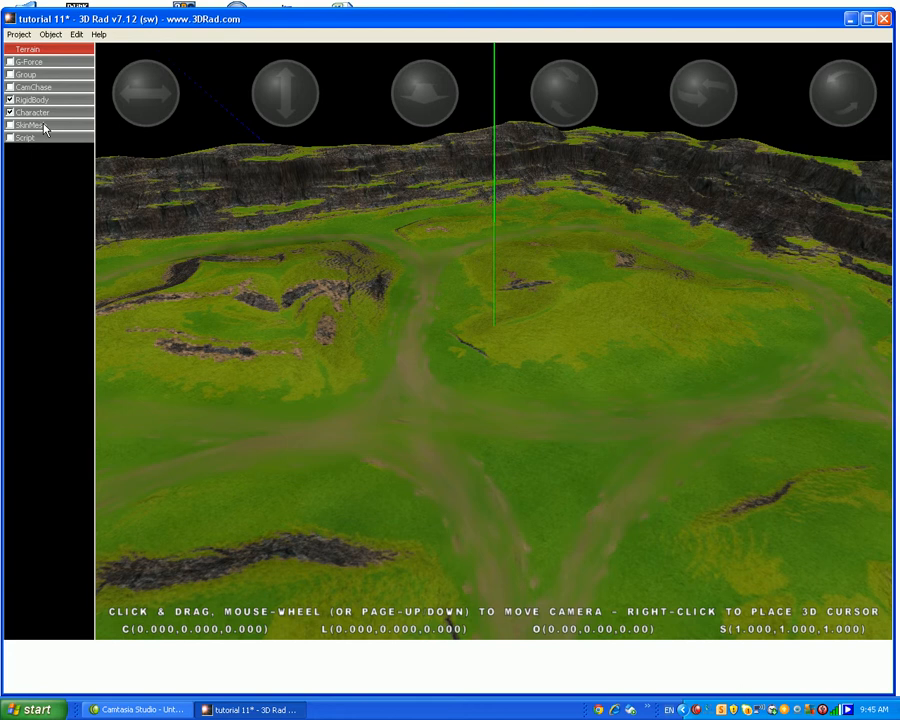
Inspect the SkinMesh object's properties.
double_click(28, 125)
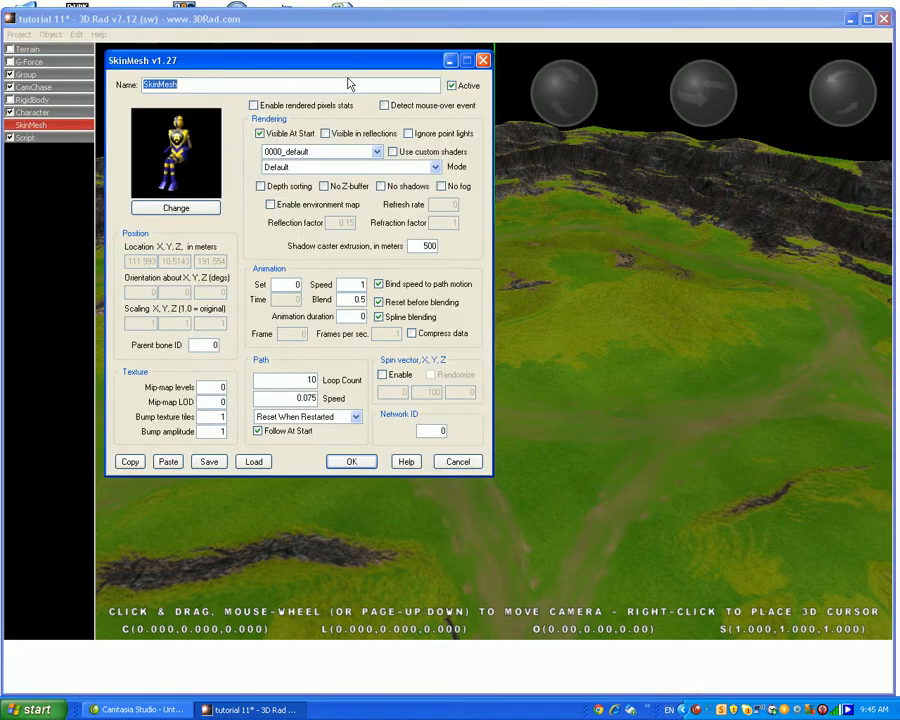
left_click(351, 461)
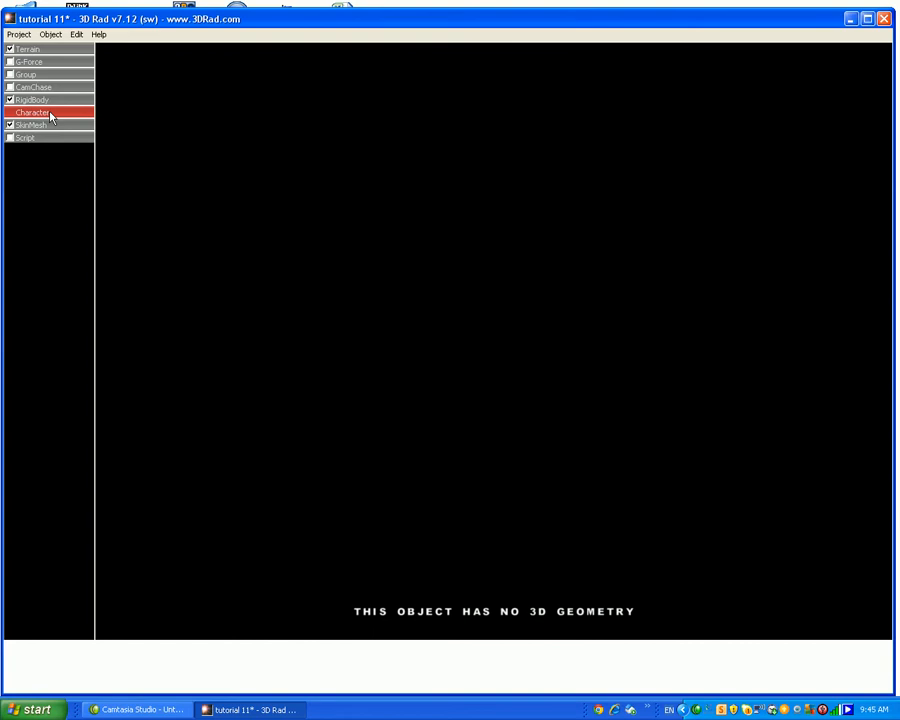
double_click(40, 116)
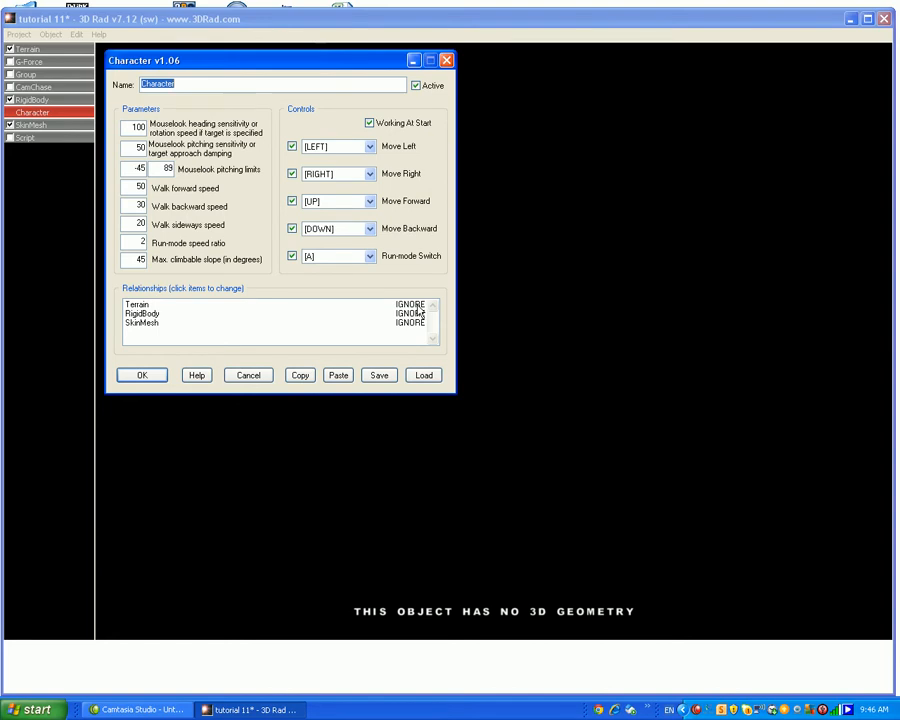
Set Character's relationships to TERRAIN RIGIDBODY, SPHERE RIGIDBODY and SKINMESH, and confirm.
left_click(410, 304)
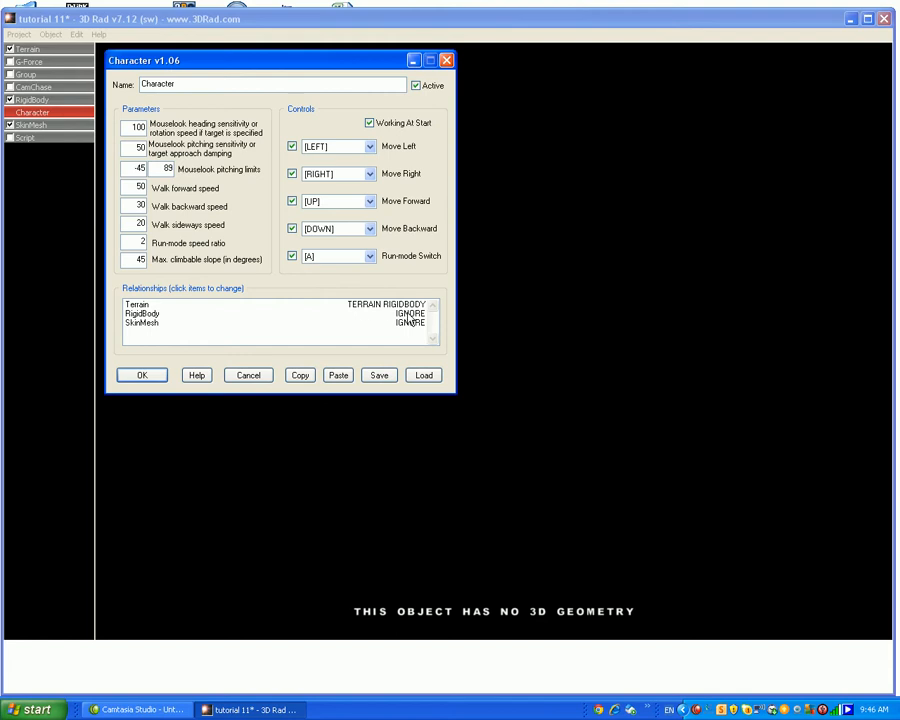
left_click(398, 330)
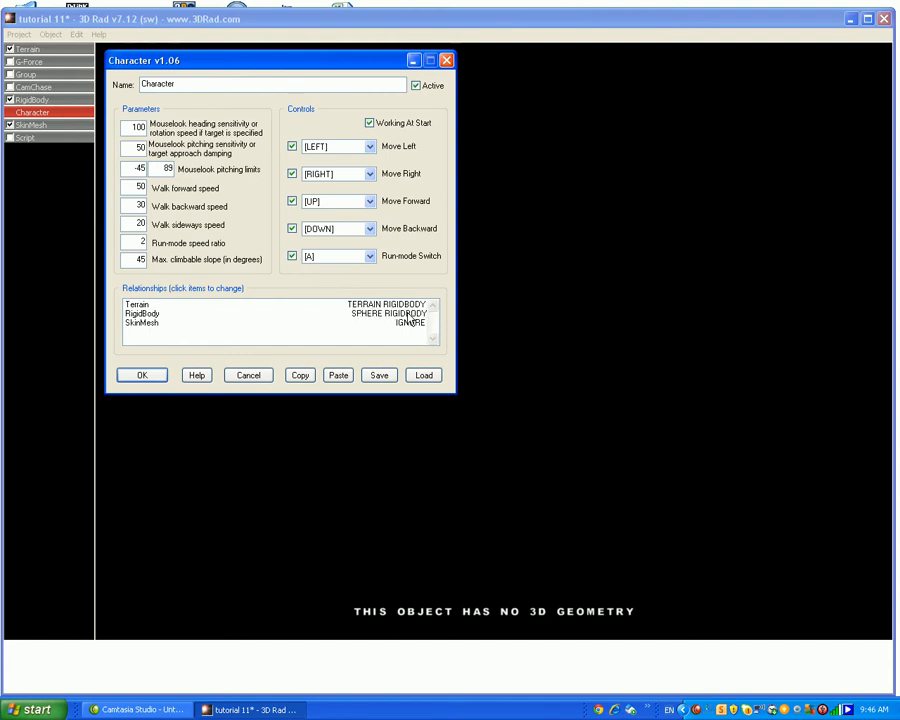
left_click(405, 323)
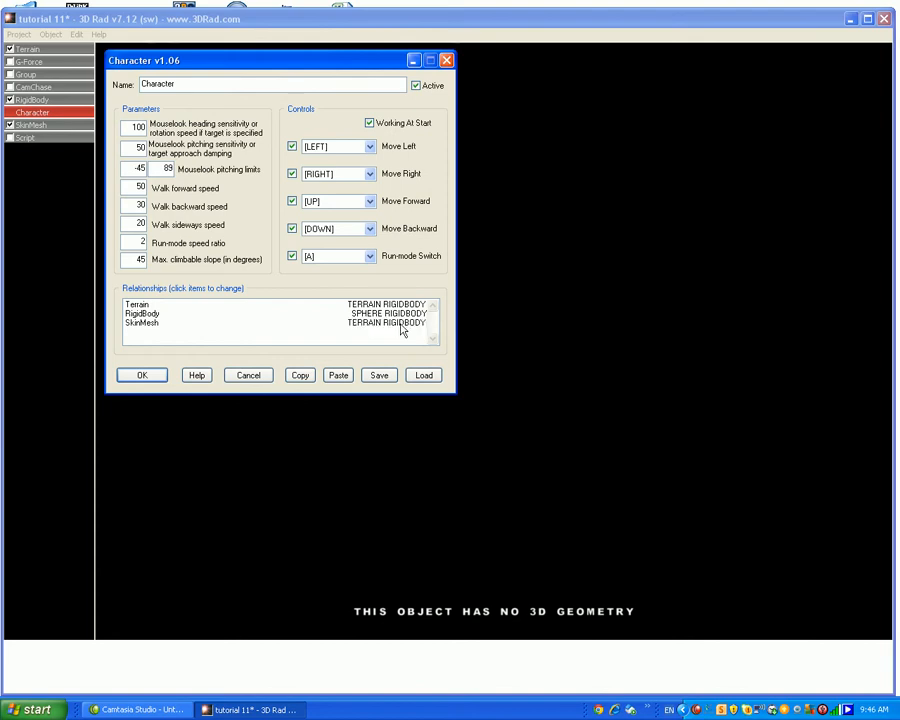
left_click(404, 324)
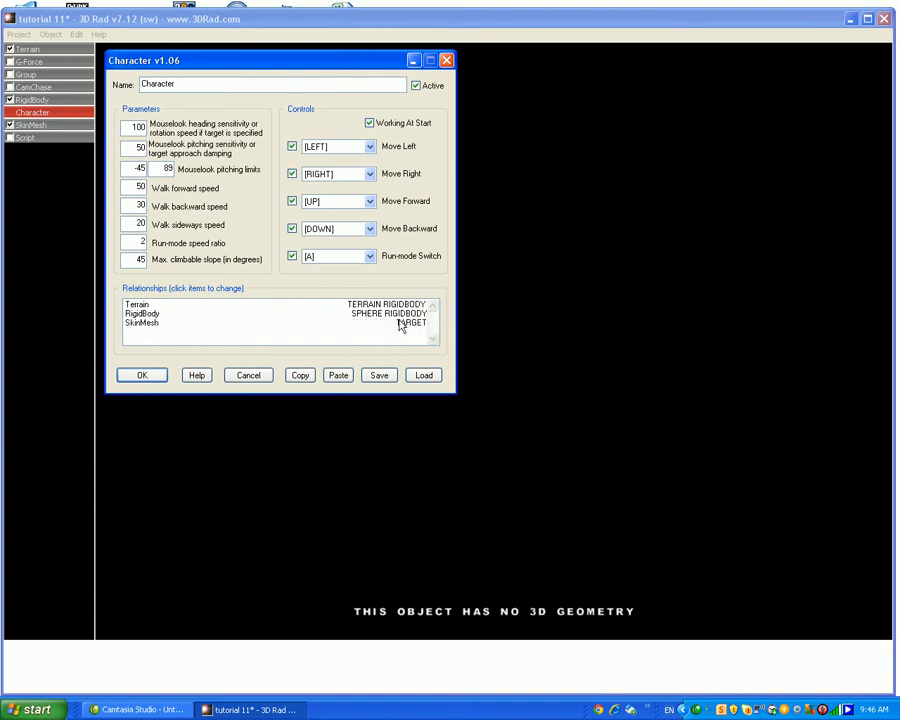
left_click(412, 323)
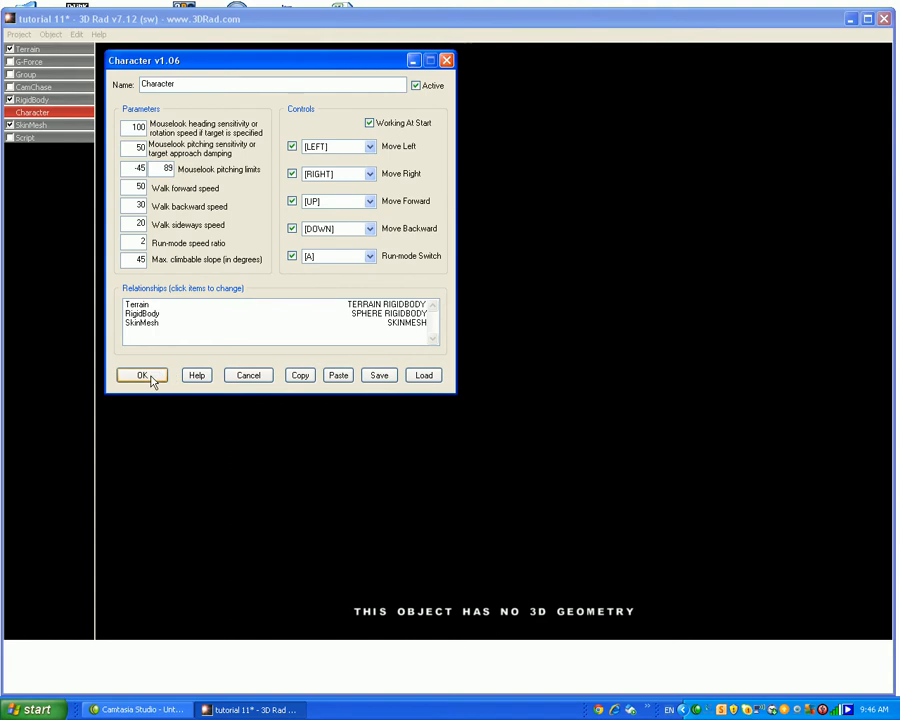
left_click(140, 375)
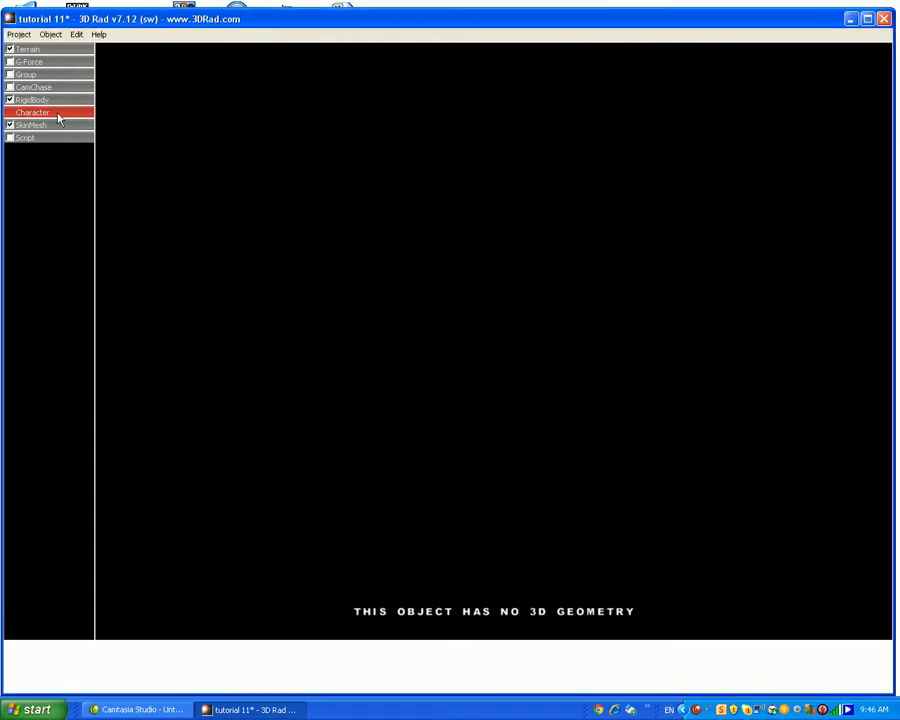
double_click(33, 112)
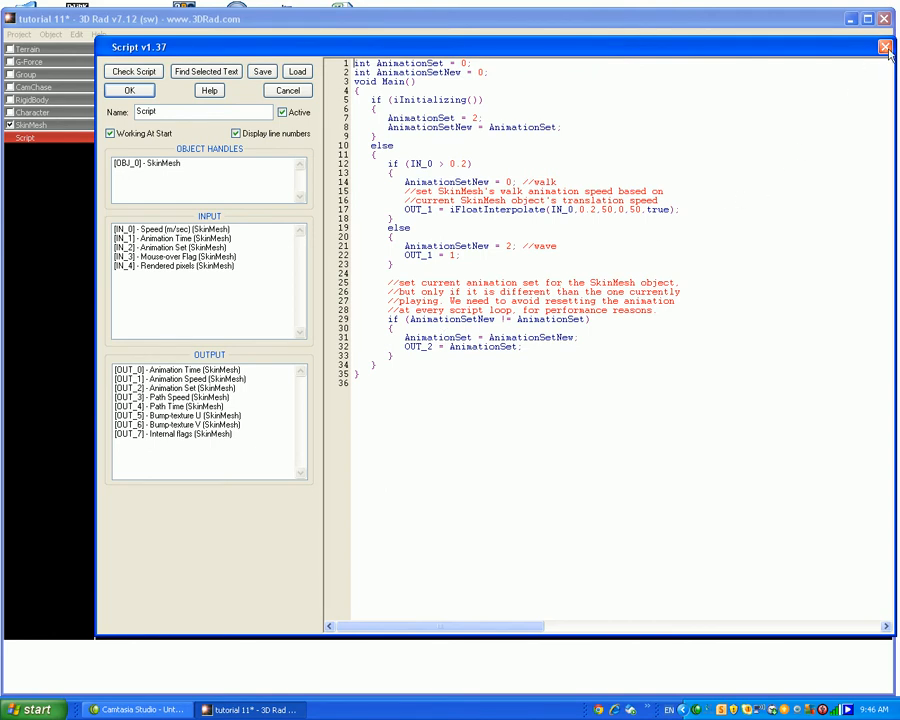
Select the Script object, then the RigidBody object.
left_click(884, 45)
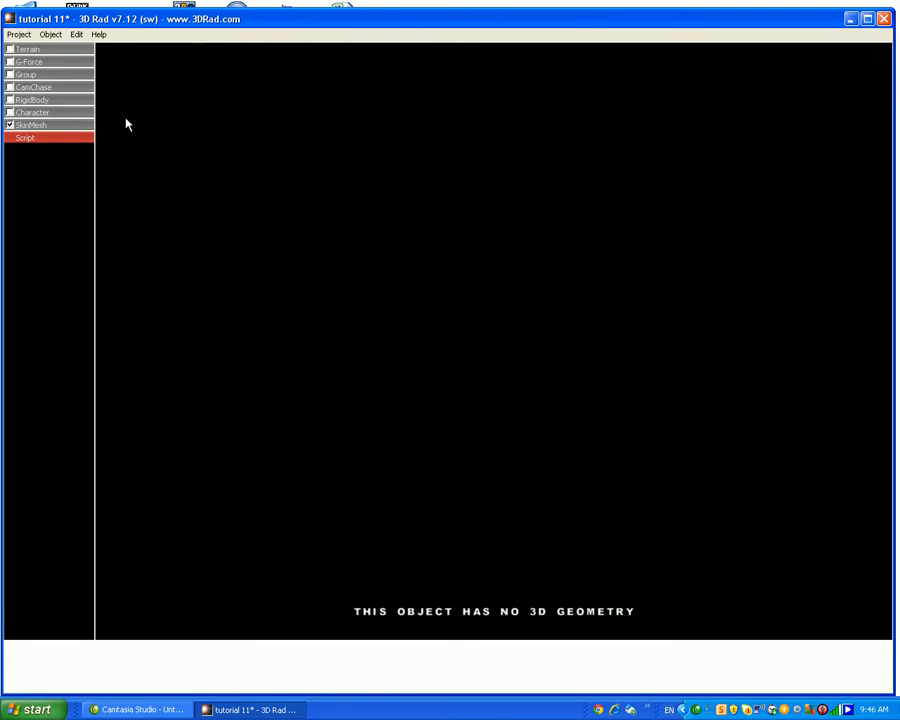
mouse_move(114, 92)
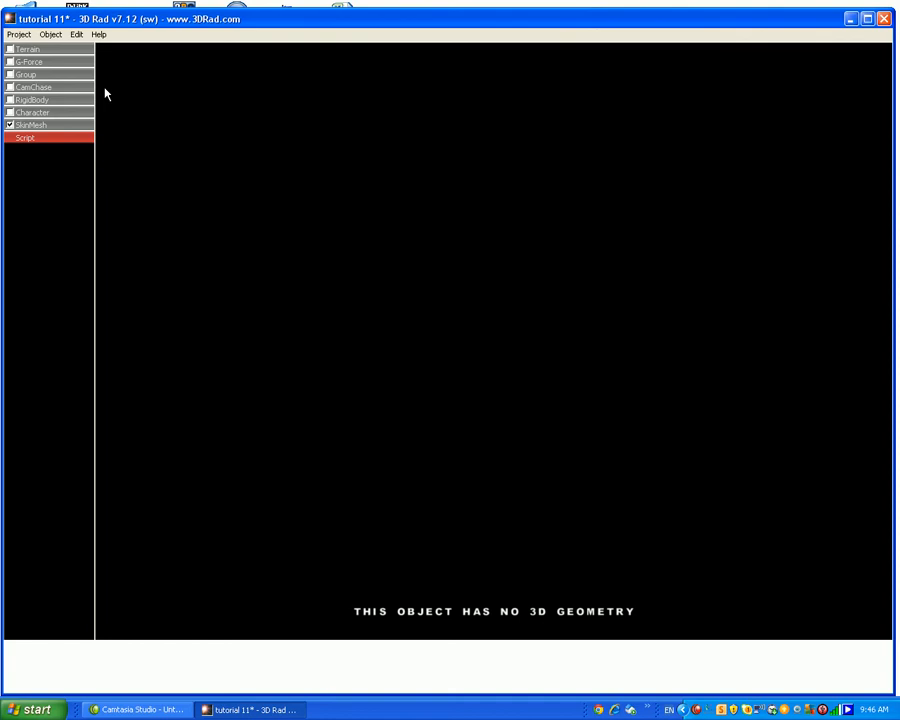
left_click(35, 101)
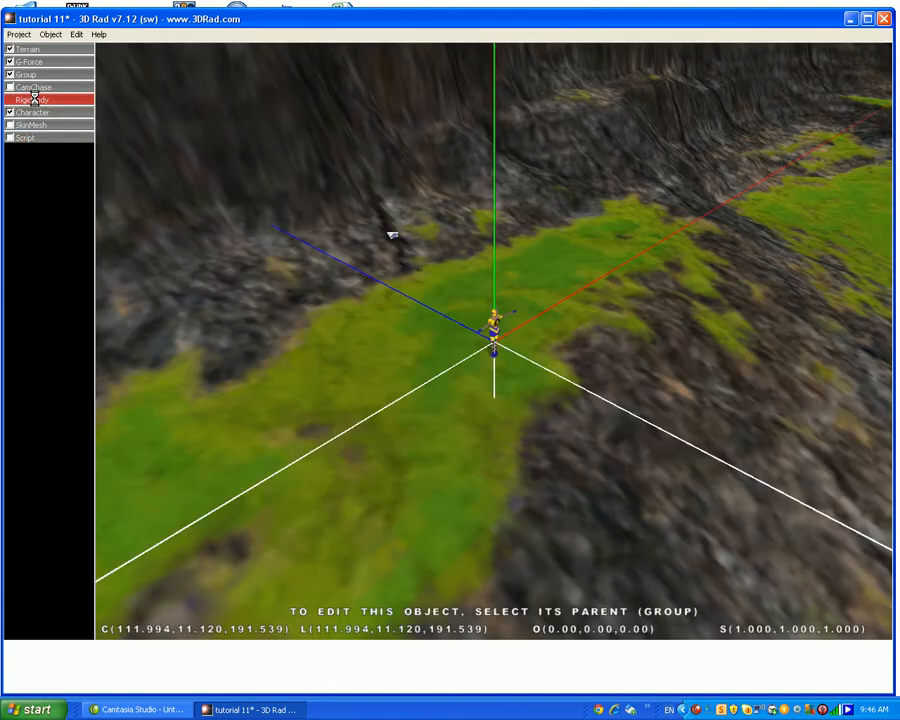
Look over RigidBody's physics properties, then play the scene.
double_click(30, 99)
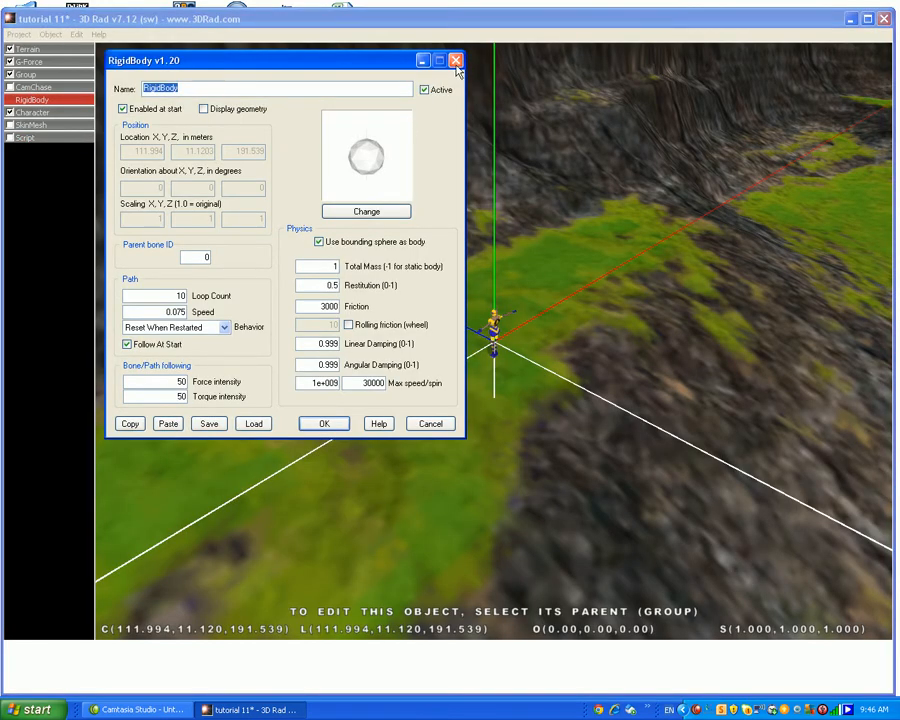
left_click(457, 58)
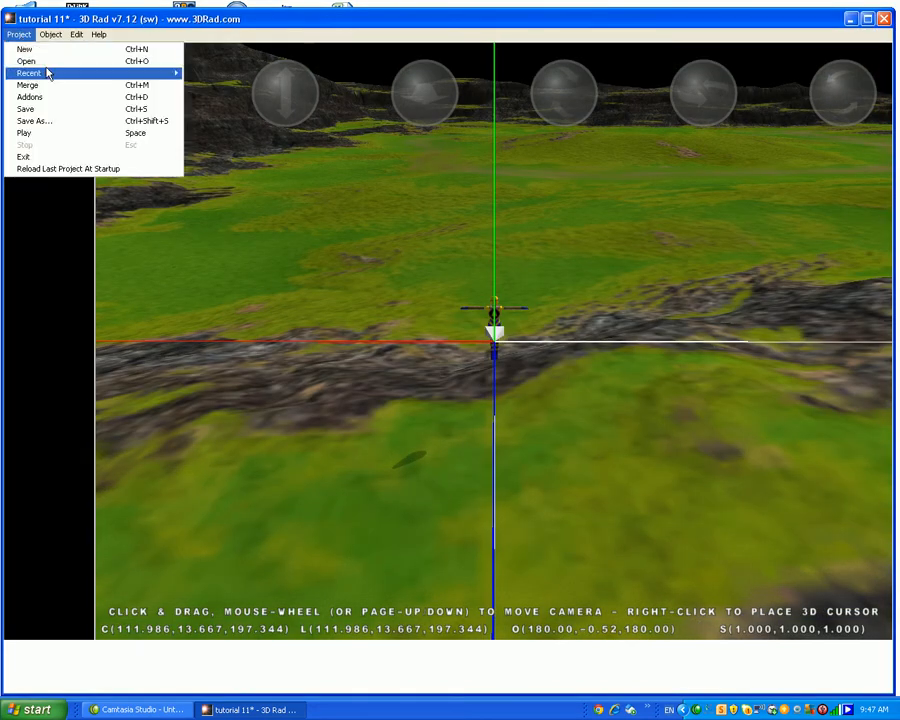
left_click(30, 132)
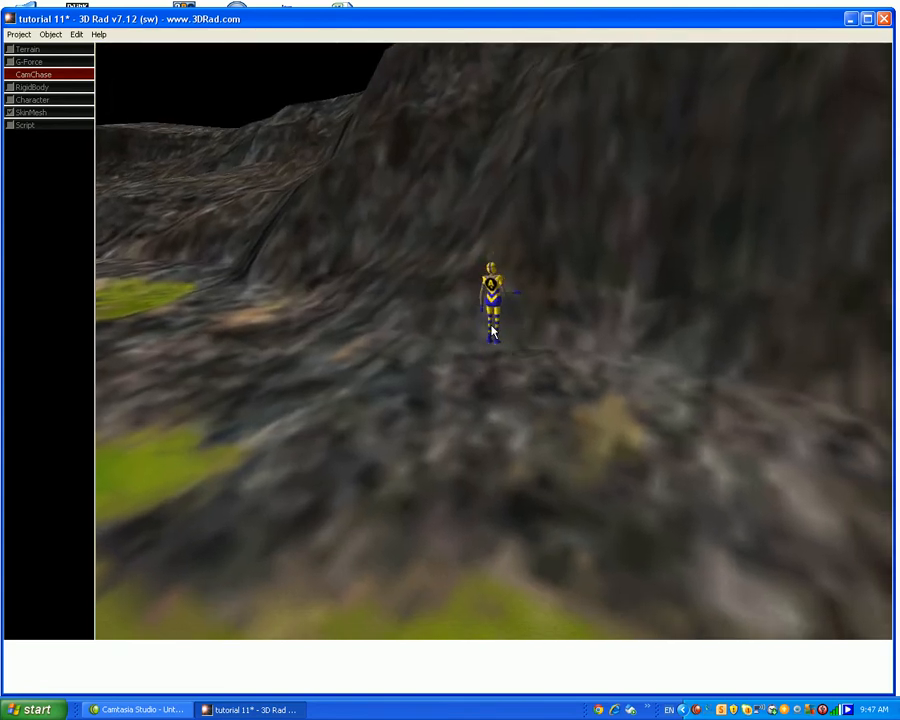
Stop play and set the chase camera's translation speed to 0.997.
left_click(30, 111)
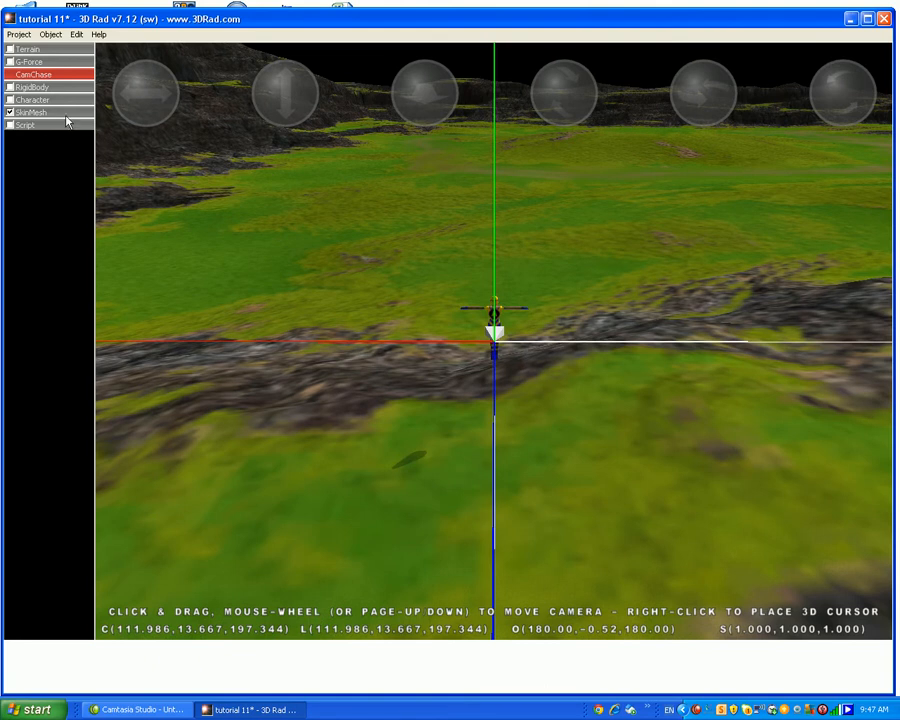
double_click(30, 73)
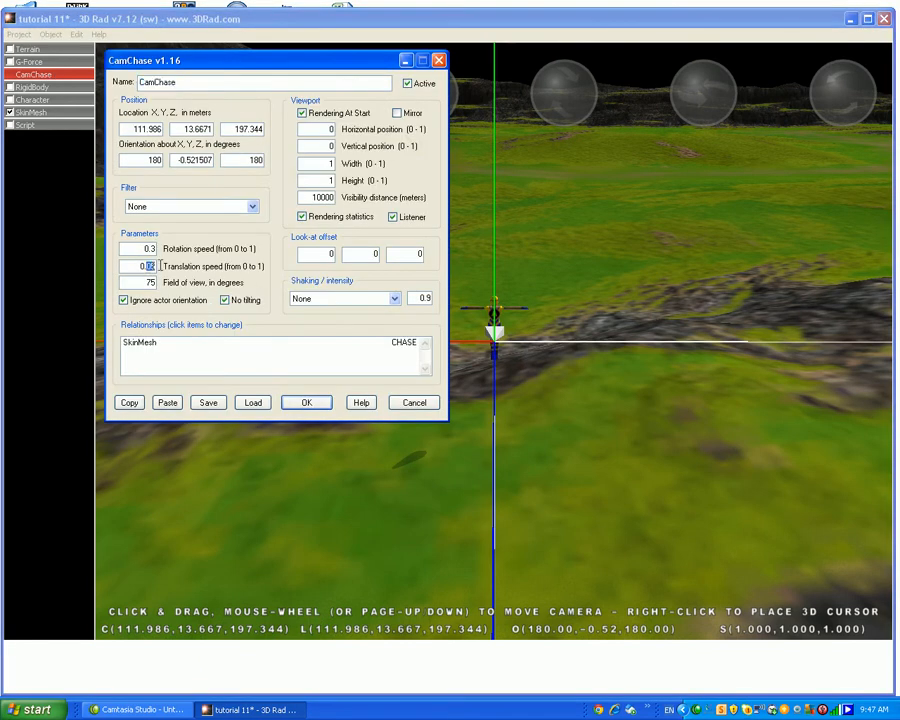
type("0.99")
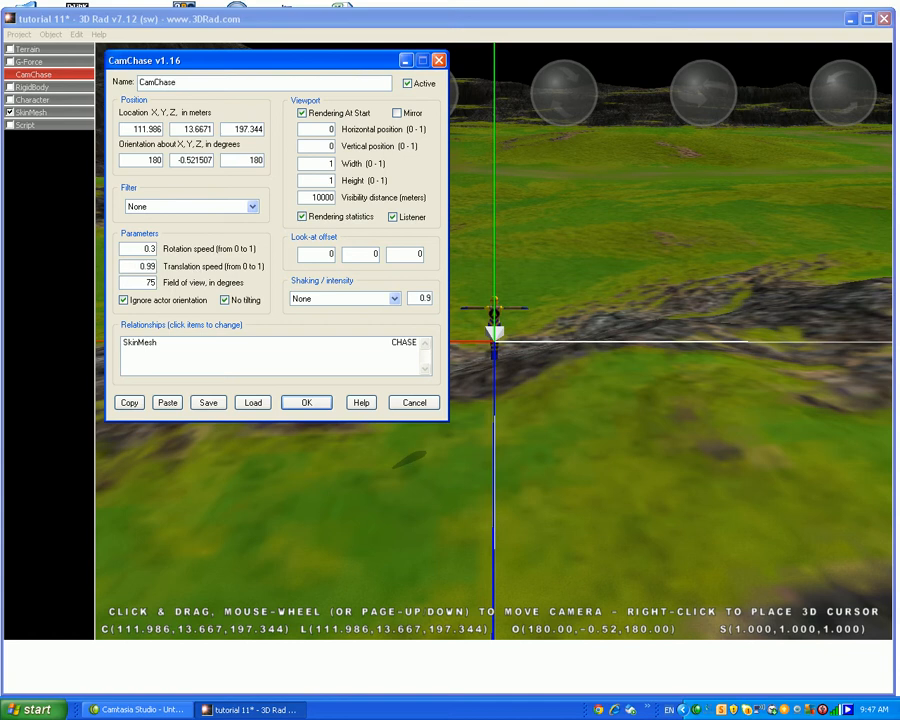
left_click(306, 402)
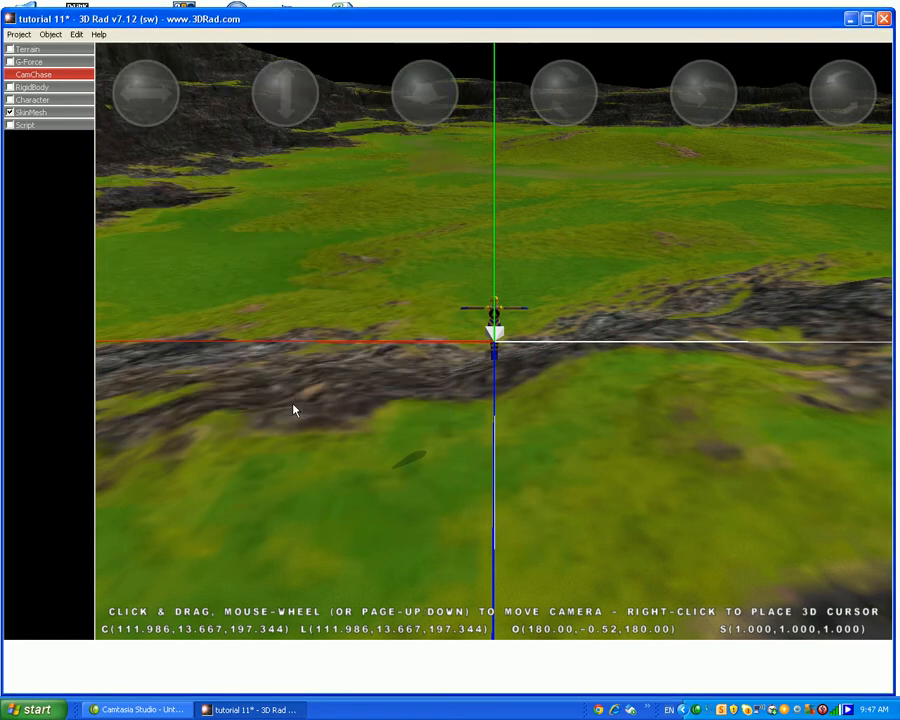
left_click(18, 37)
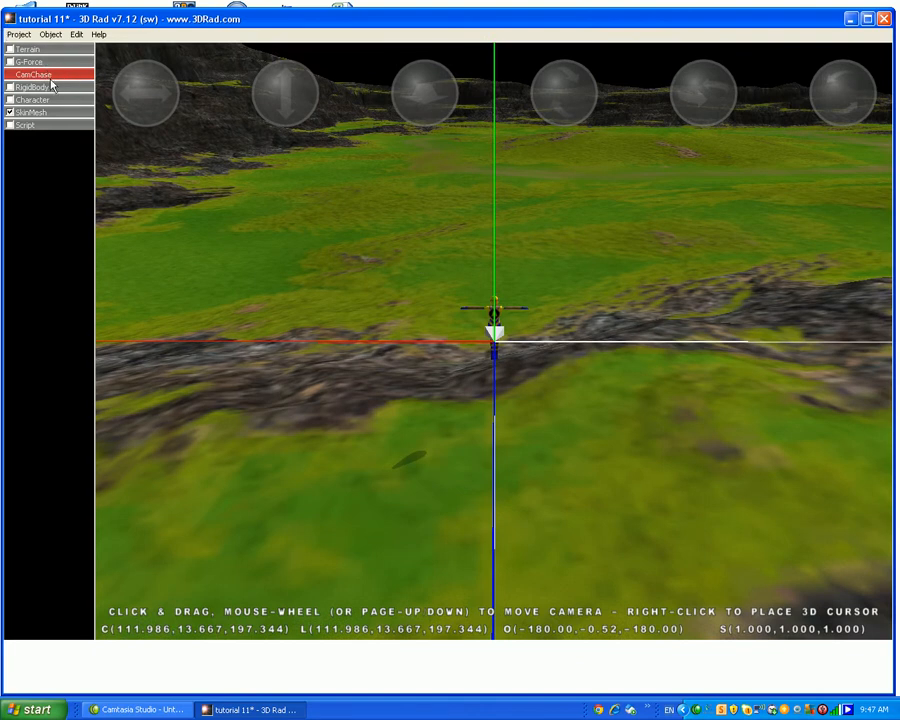
mouse_move(60, 83)
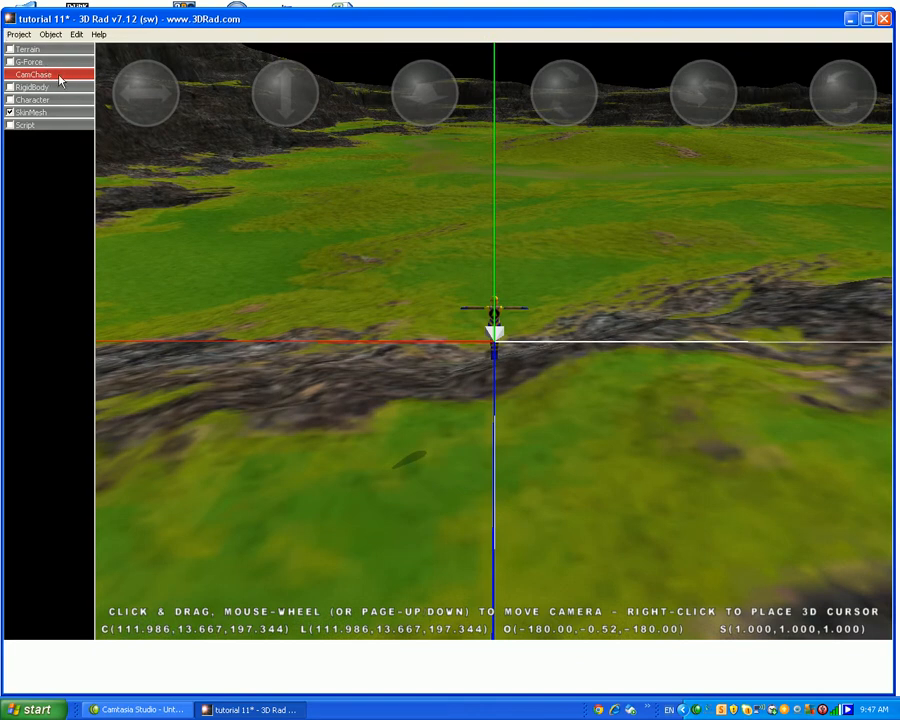
Uncheck No tilting on the chase camera so it can tilt.
double_click(34, 74)
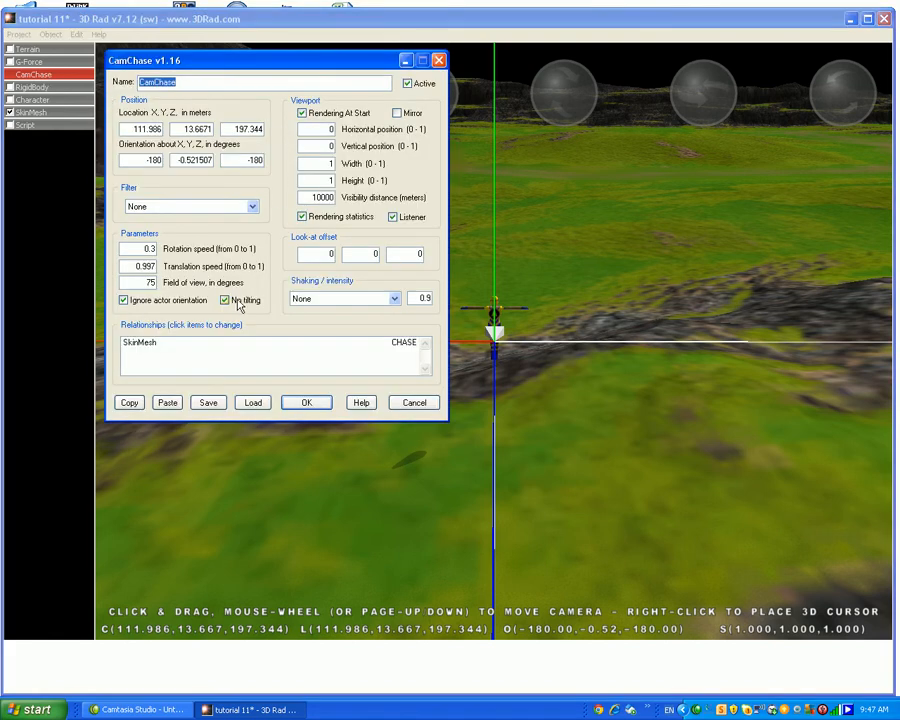
left_click(223, 299)
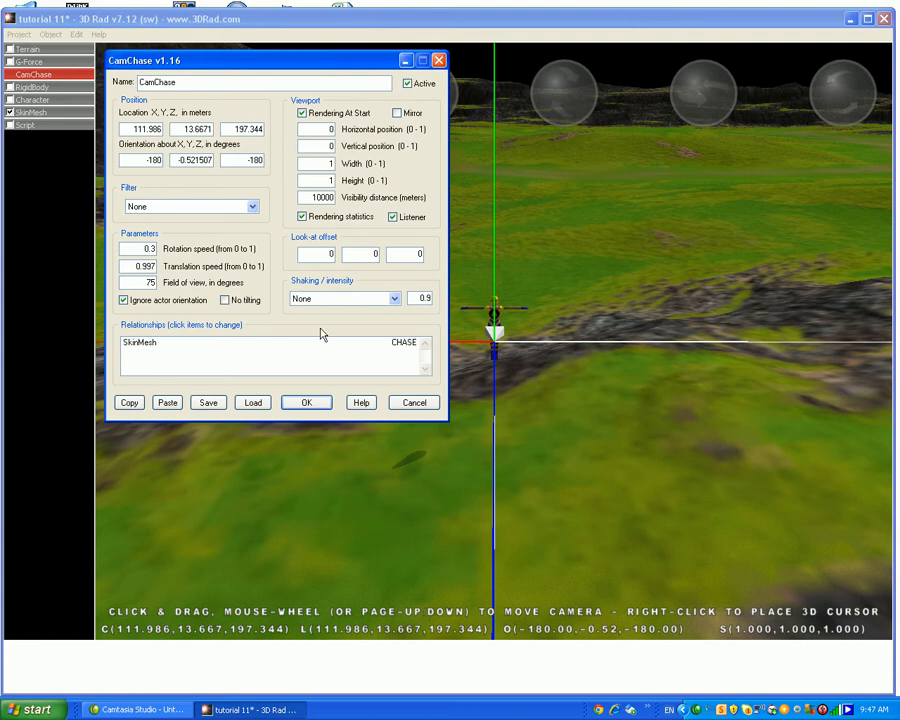
left_click(306, 402)
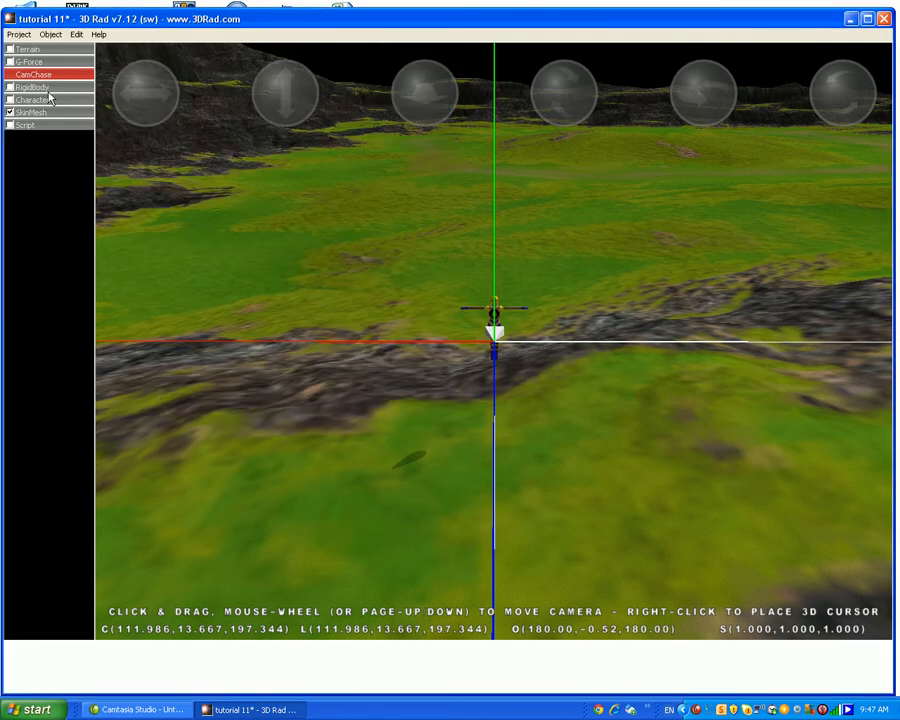
Give RigidBody a Y orientation of 180 degrees.
left_click(30, 87)
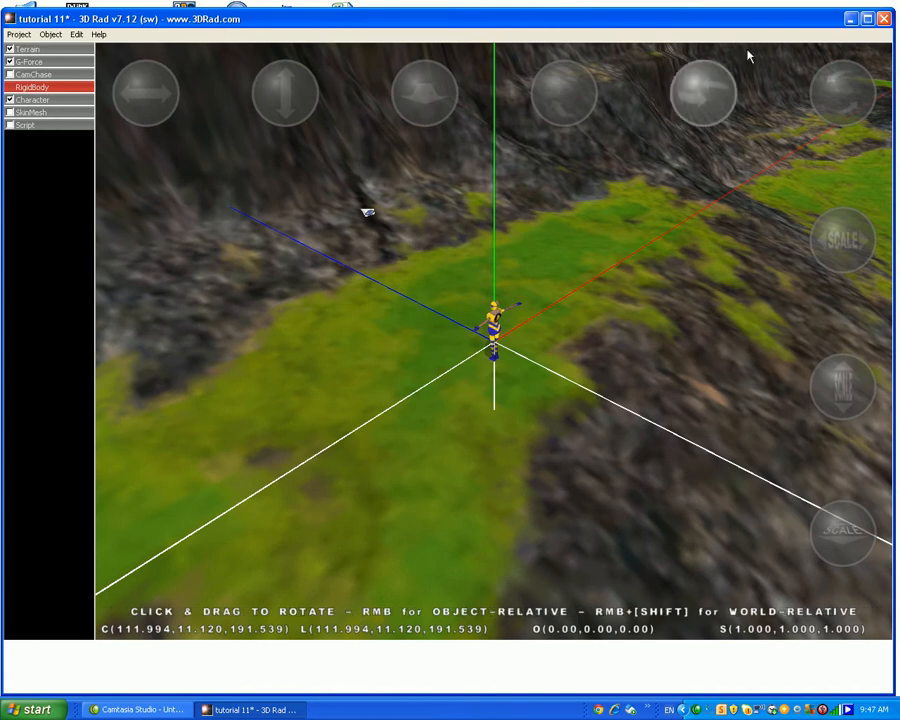
double_click(41, 73)
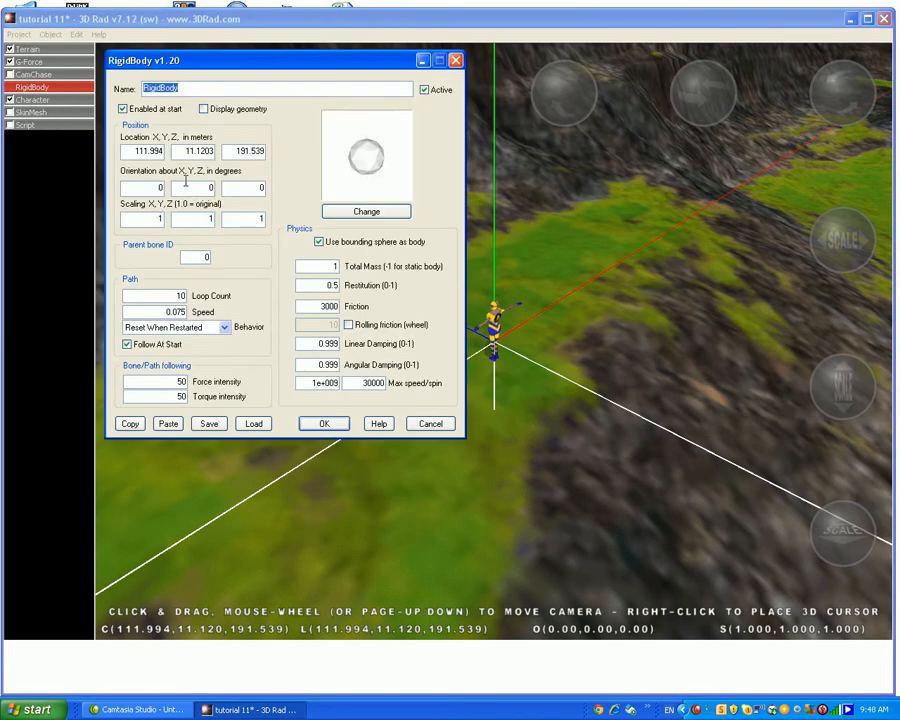
type("180")
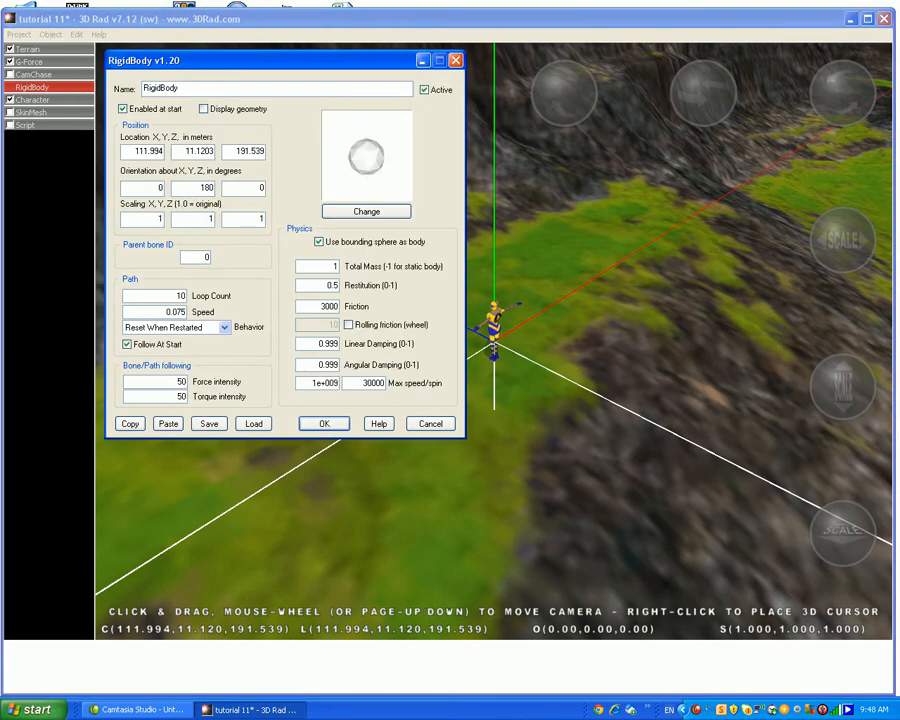
left_click(324, 423)
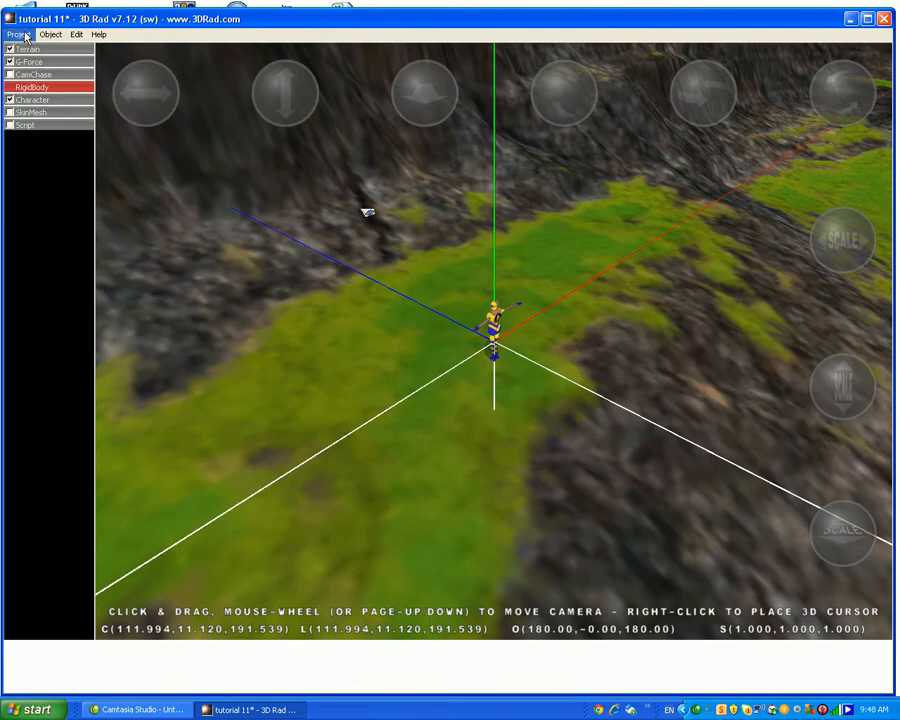
Run the scene from the Project menu's Play command.
left_click(14, 35)
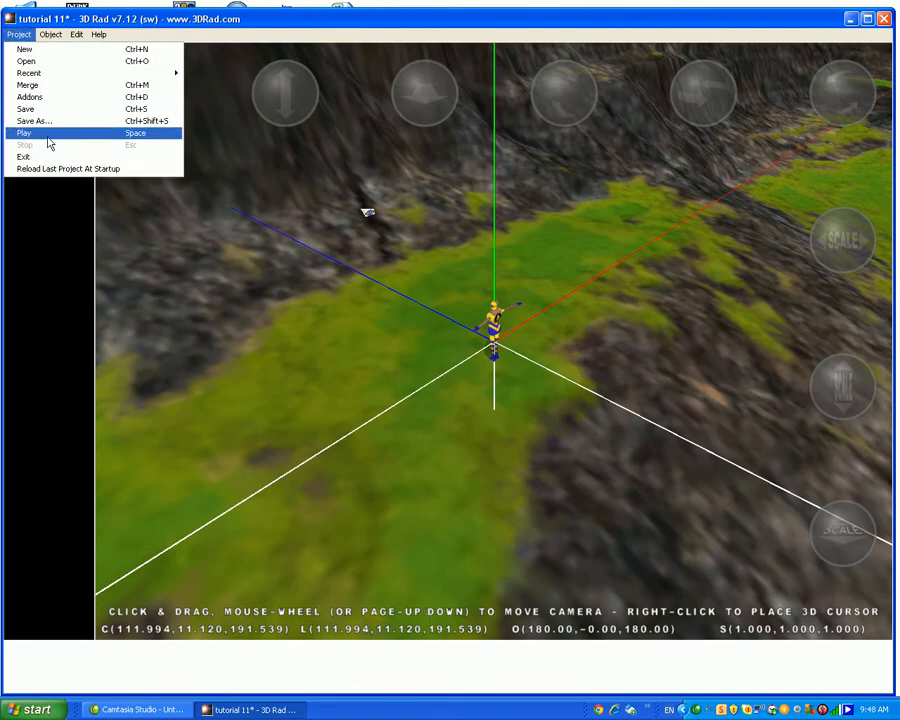
left_click(20, 131)
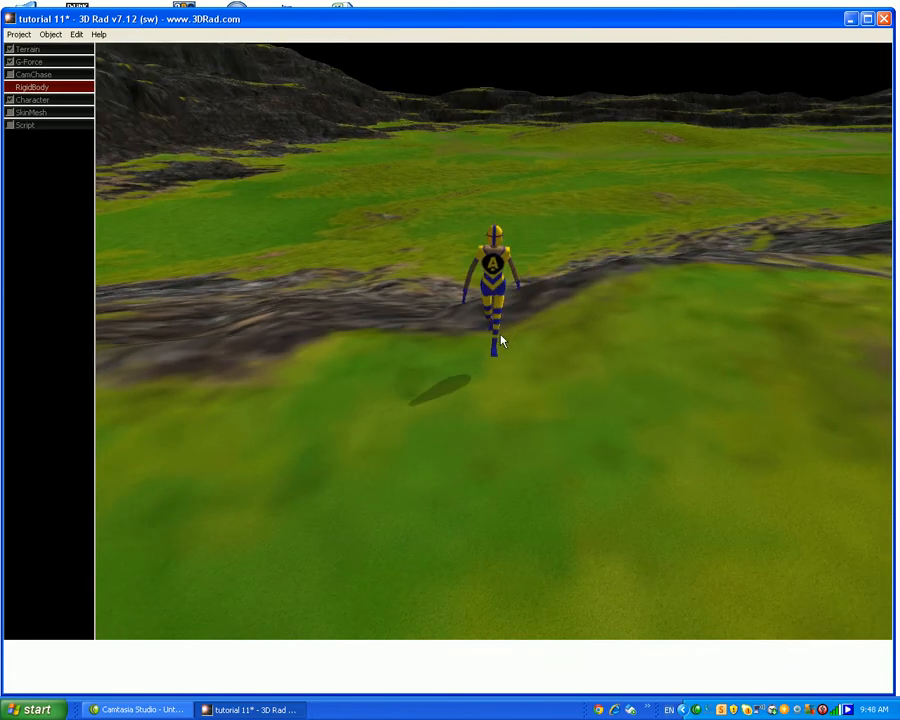